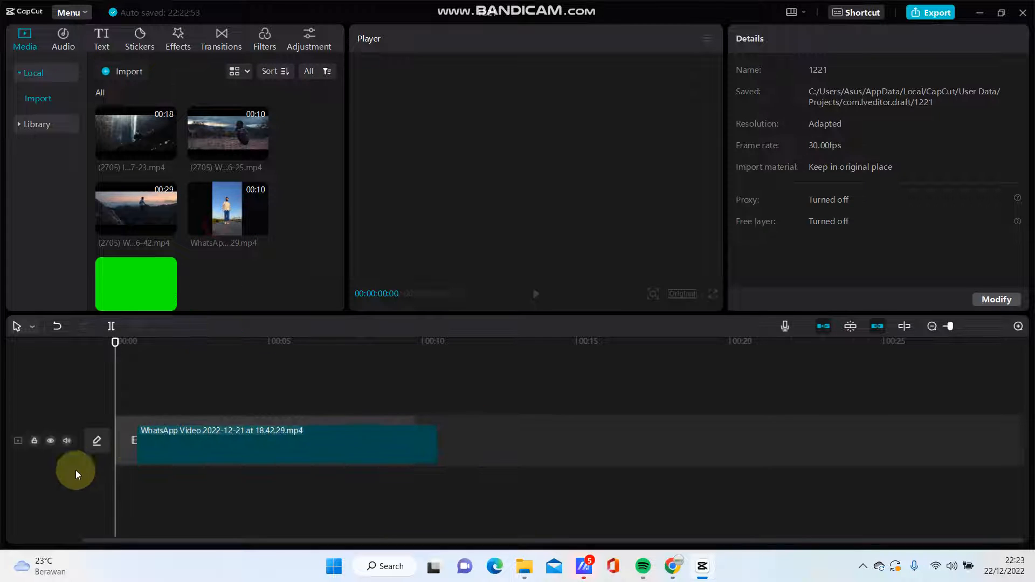
Toggle the dancing clip's track visibility, mute its audio, and bring up the Effects library.
click(50, 440)
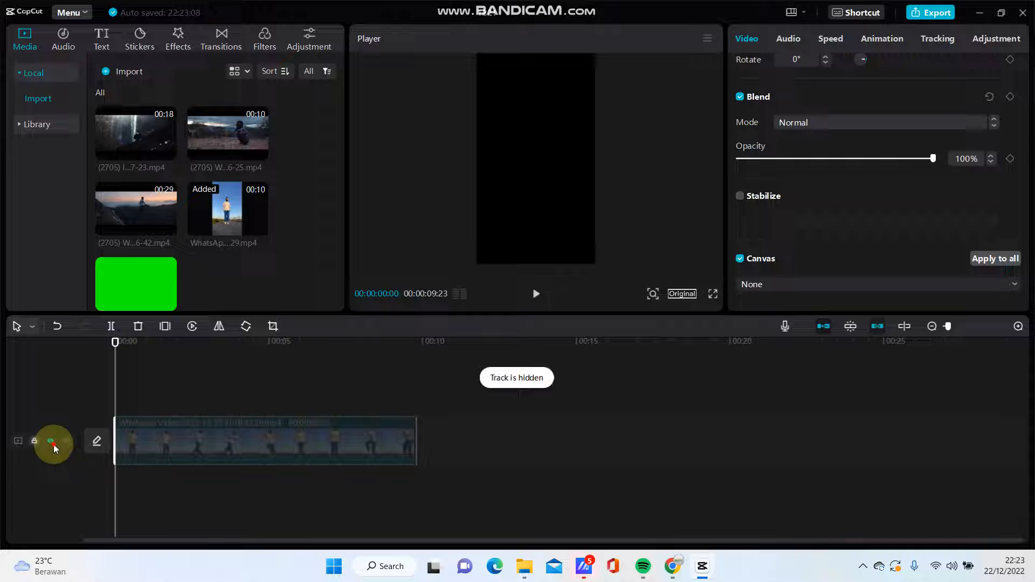
click(50, 440)
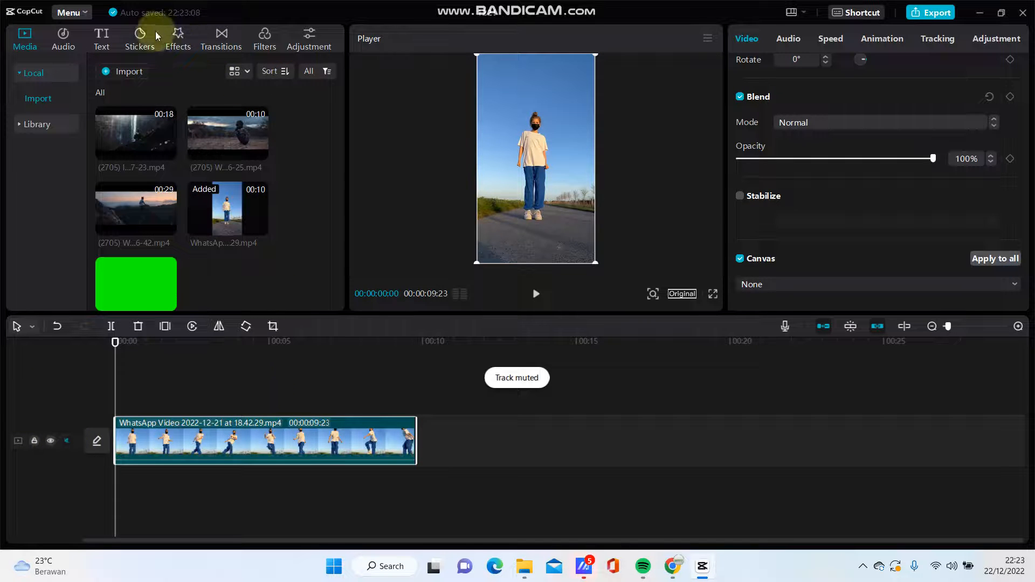
click(177, 38)
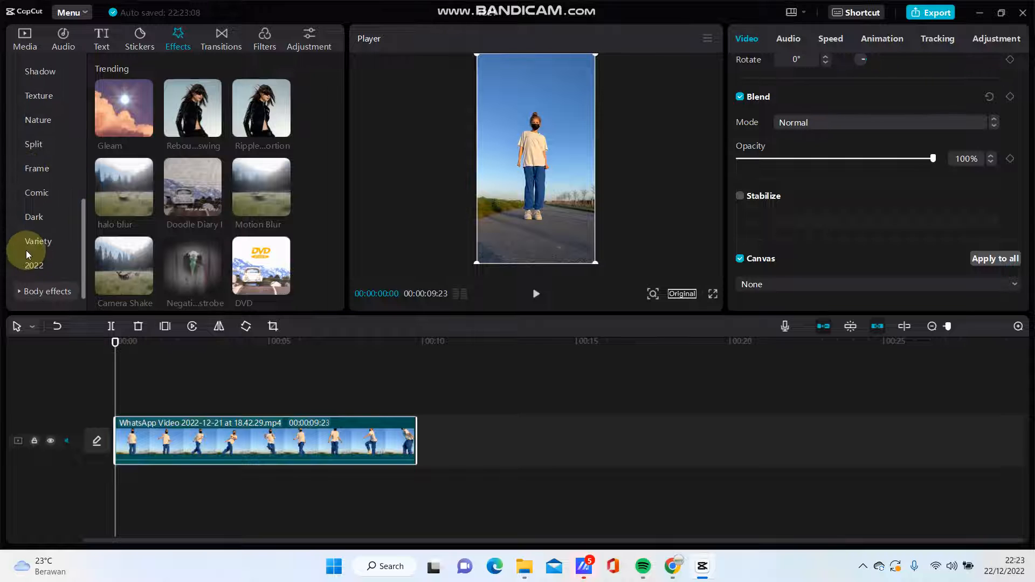
Show the Body effects category and scroll down through its effect thumbnails.
click(47, 100)
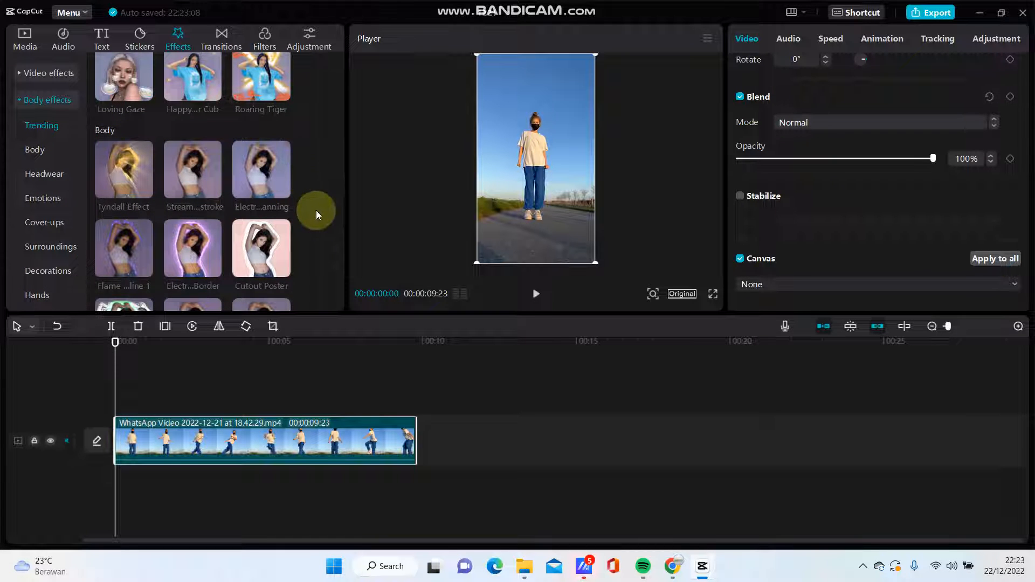
scroll(down, 3)
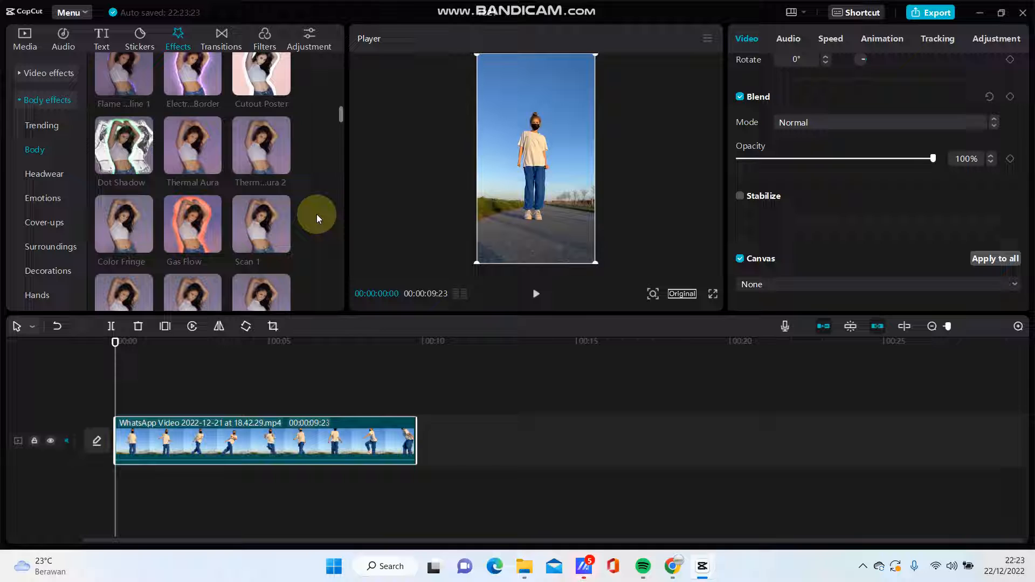
scroll(down, 3)
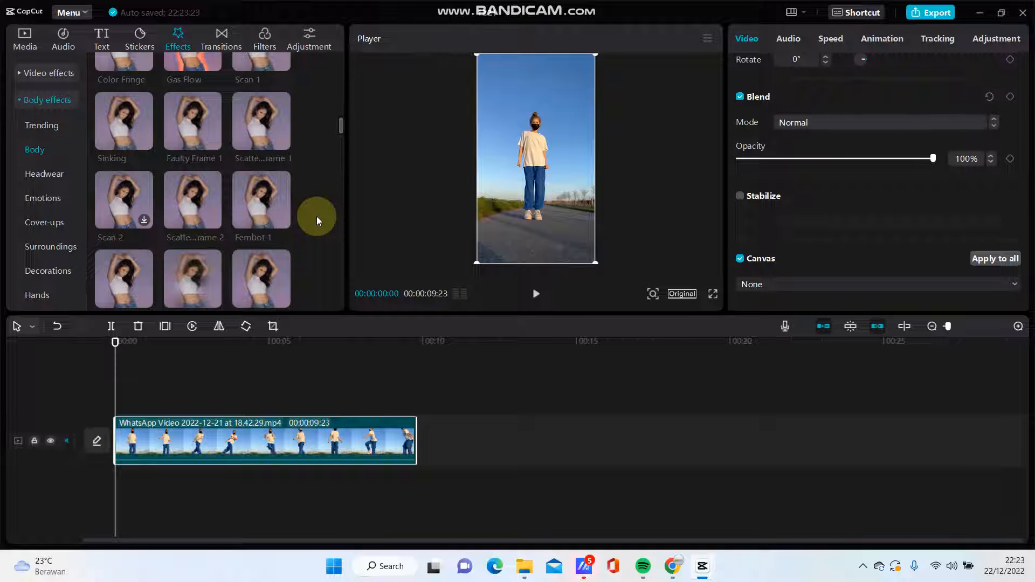
scroll(down, 3)
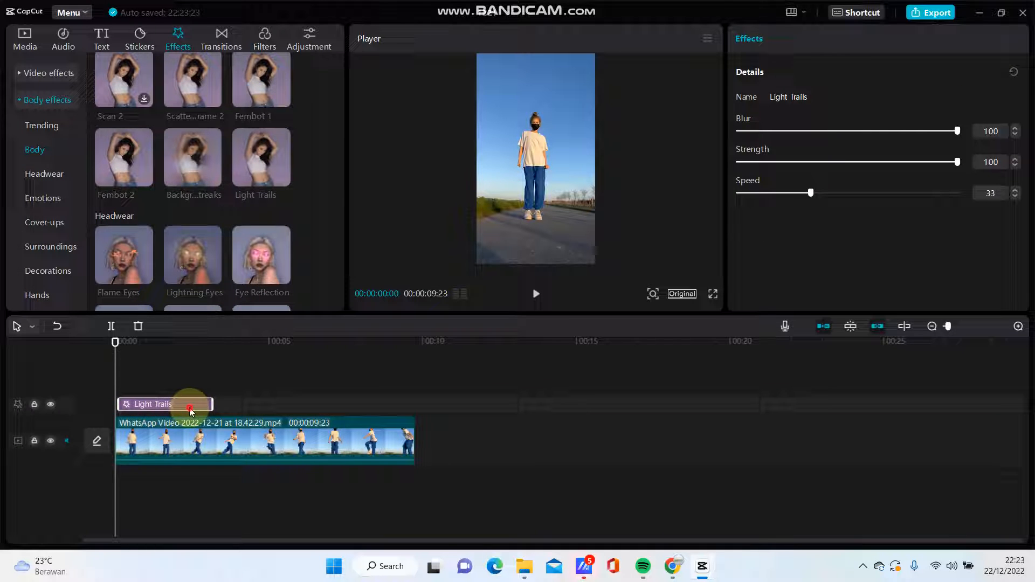
Stretch Light Trails to cover the whole clip, with blur 45 and speed 12.
drag(209, 404, 381, 404)
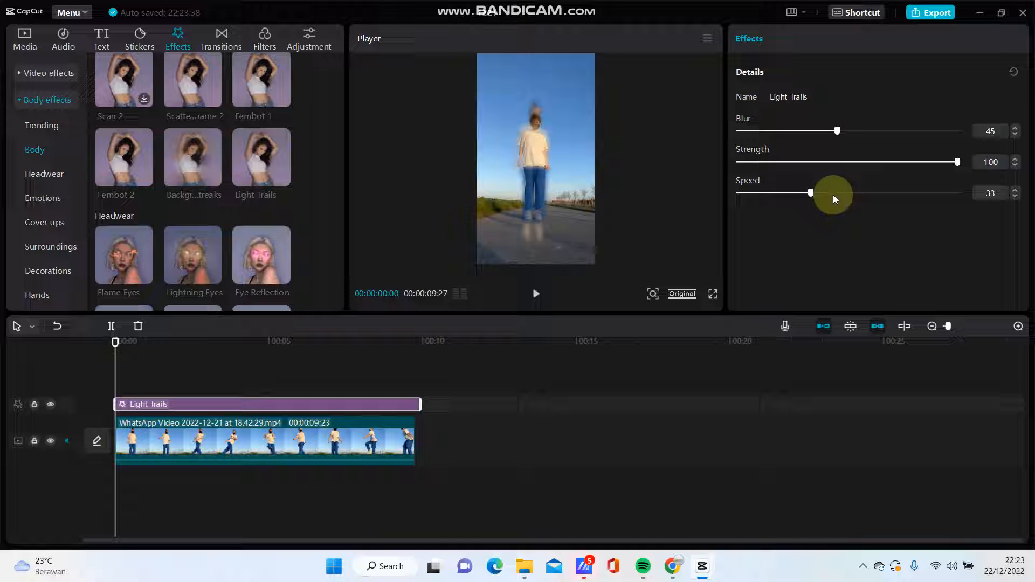
drag(811, 192, 766, 192)
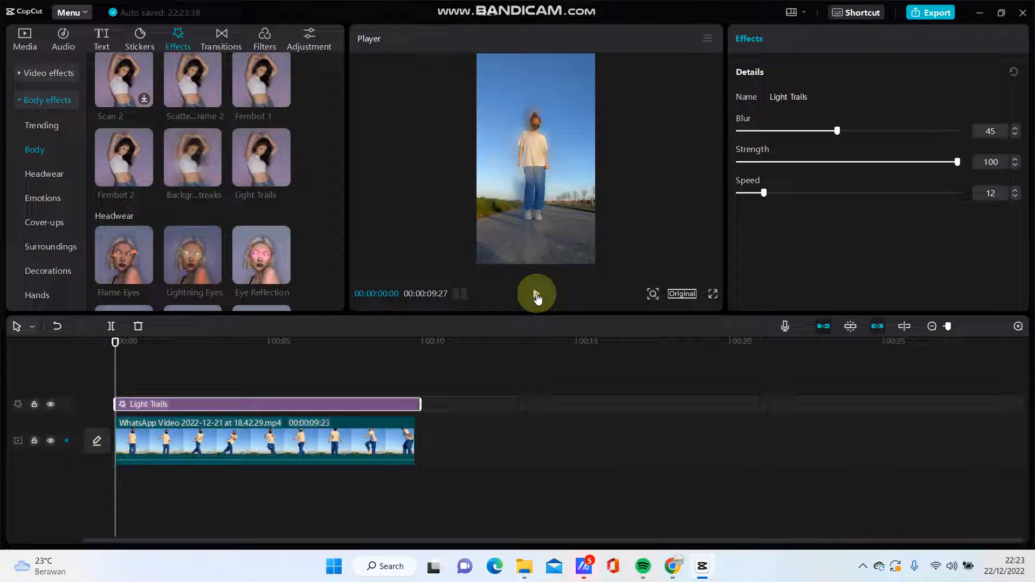
Preview the clip, set Light Trails blur 100 and speed 41, and play full screen.
click(535, 293)
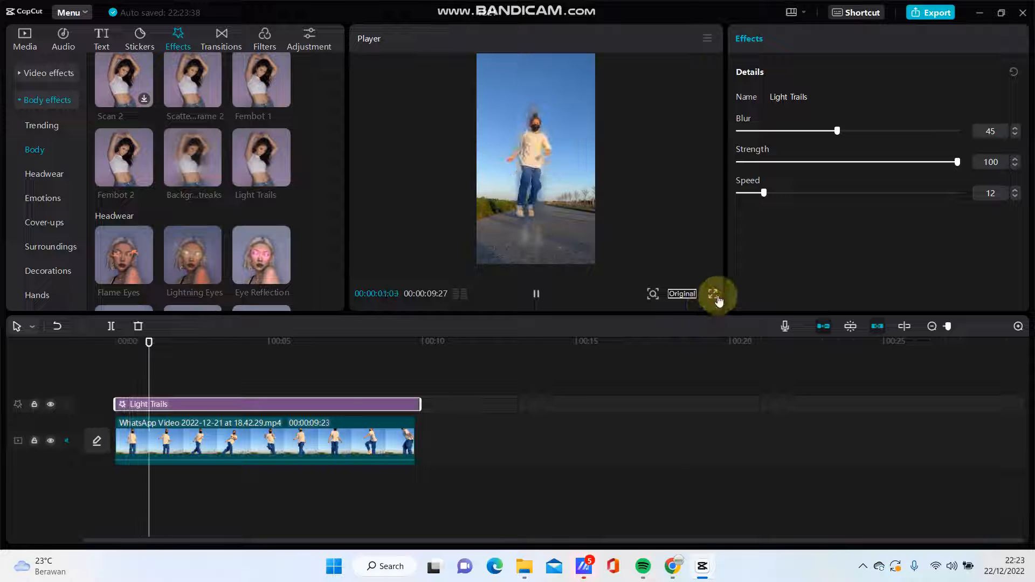
click(712, 294)
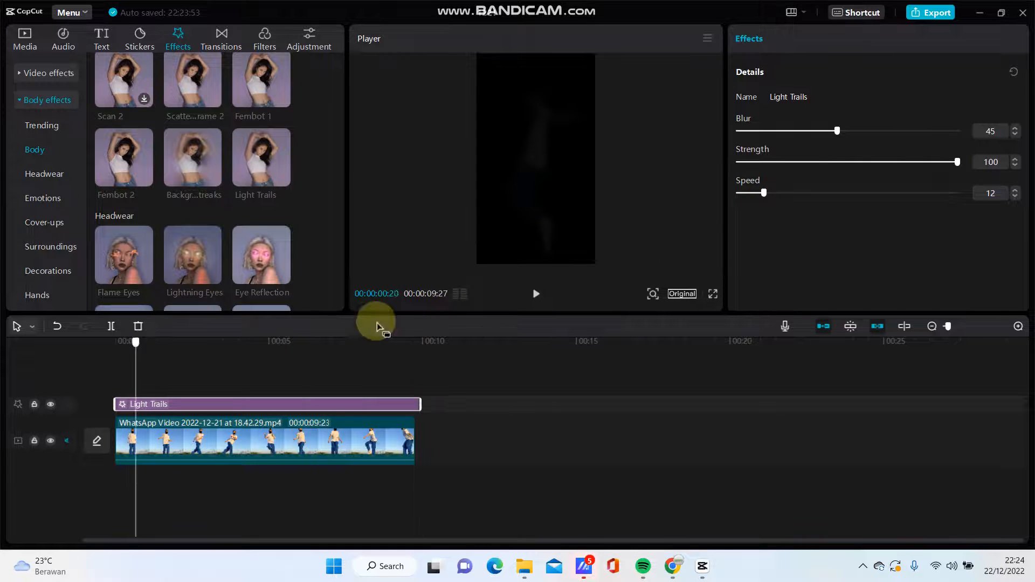
drag(838, 130, 957, 131)
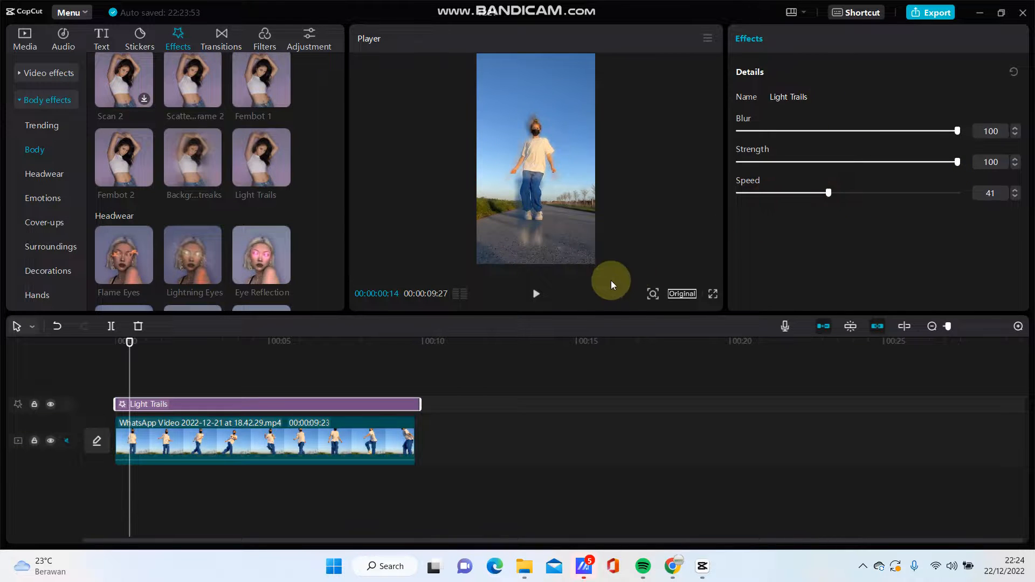
click(535, 294)
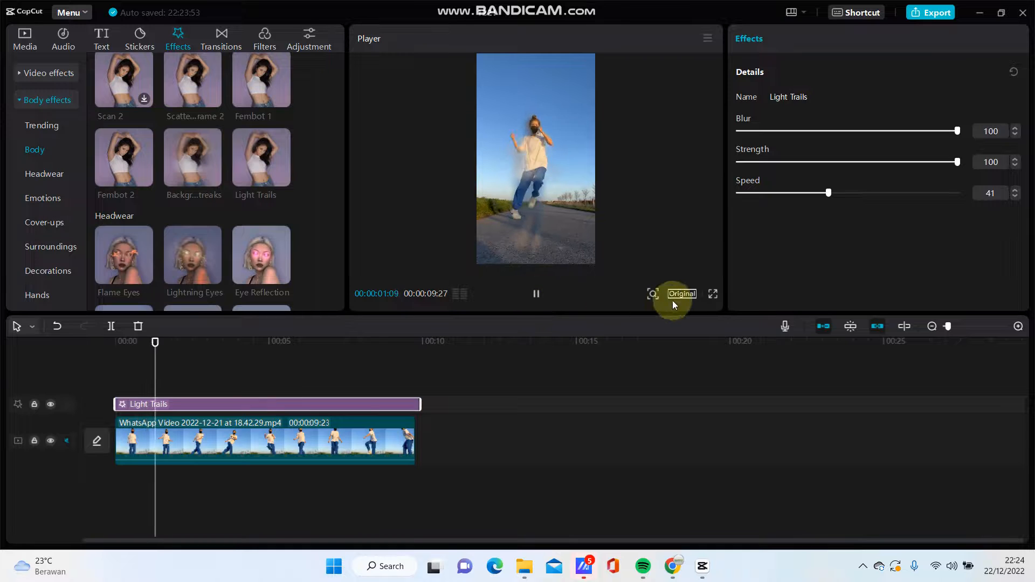
click(713, 294)
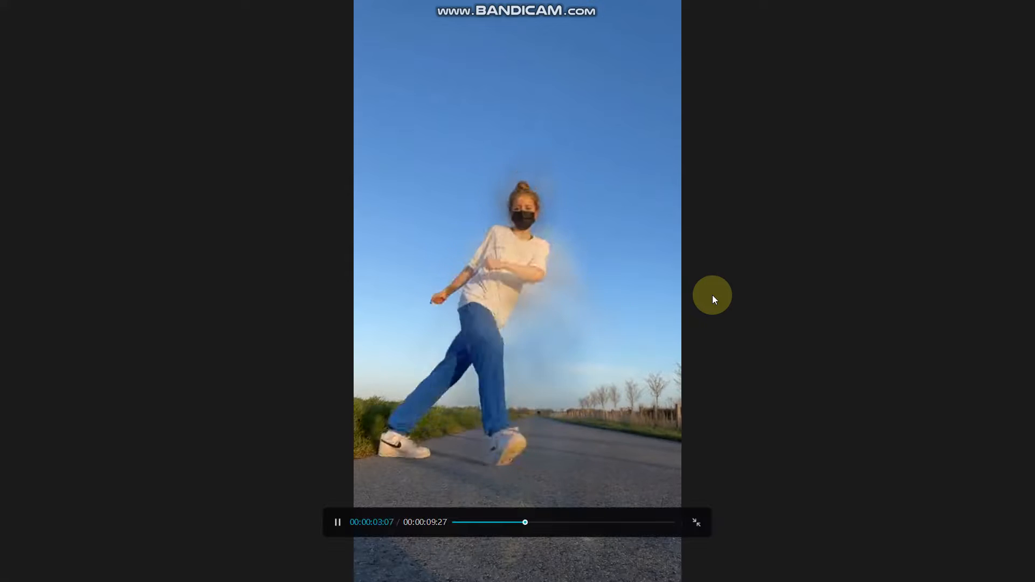